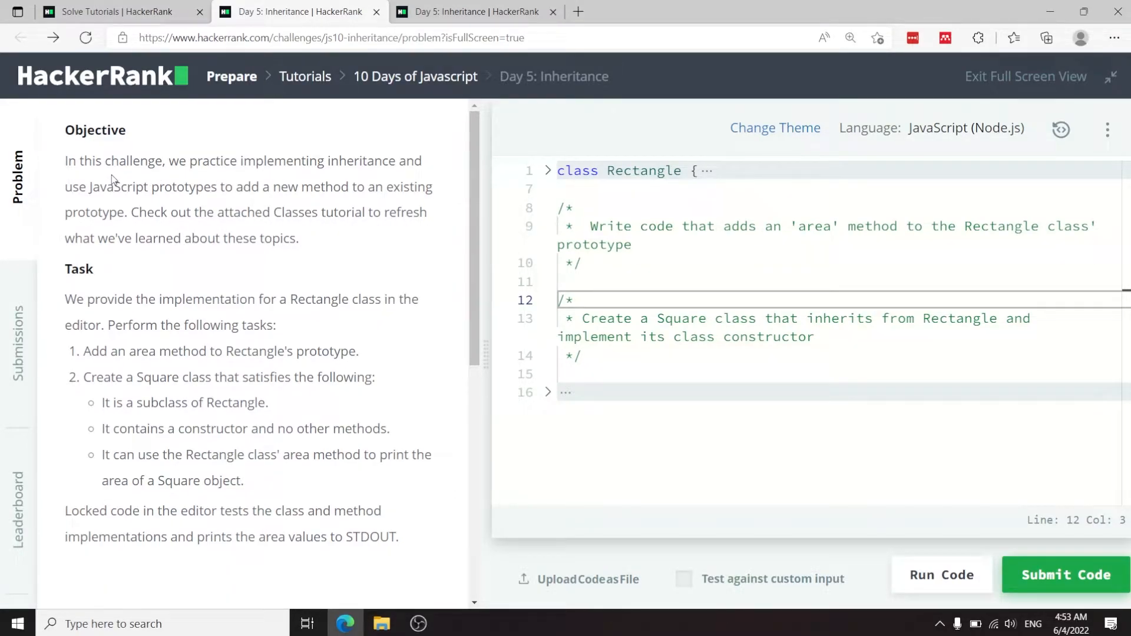
Step: Expand the folded Rectangle class so its constructor storing w and h is visible
double_click(358, 186)
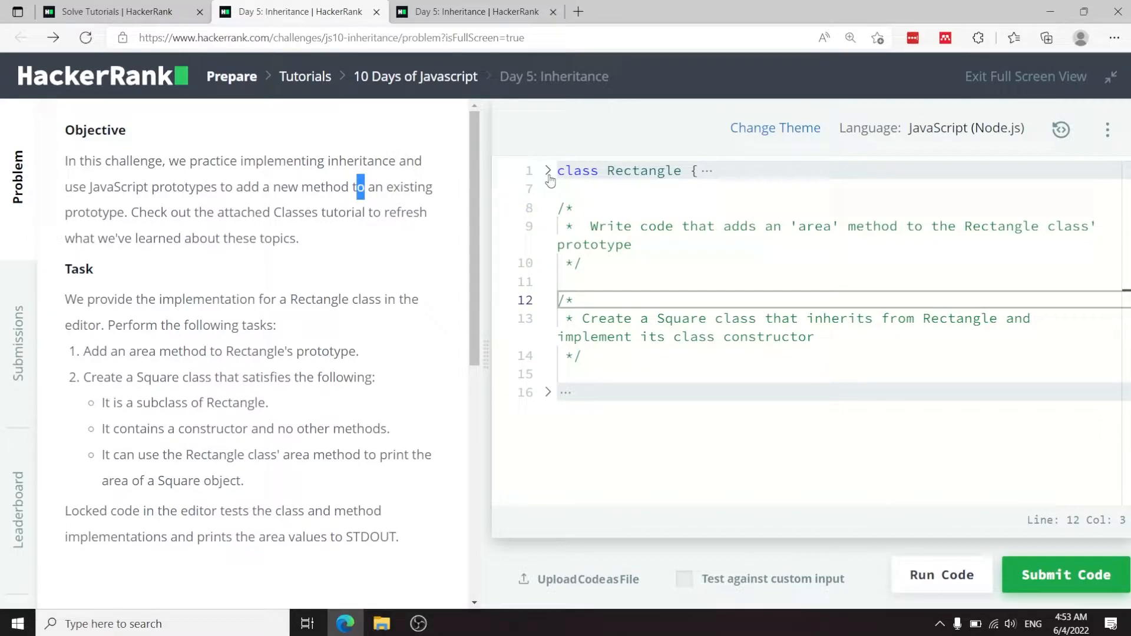
click(548, 171)
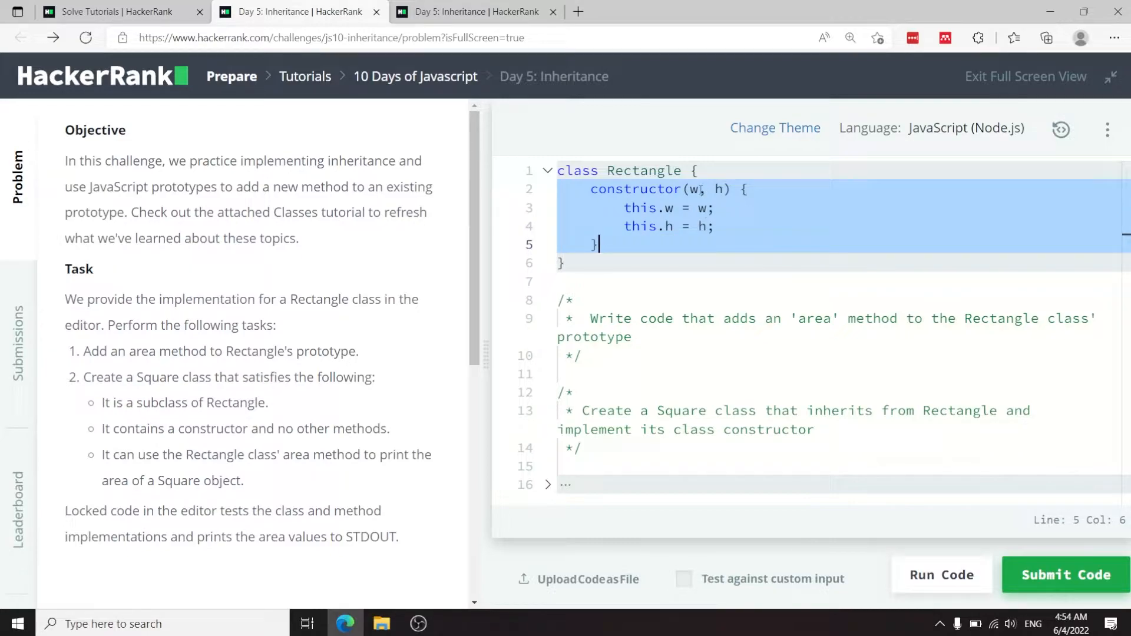
click(564, 263)
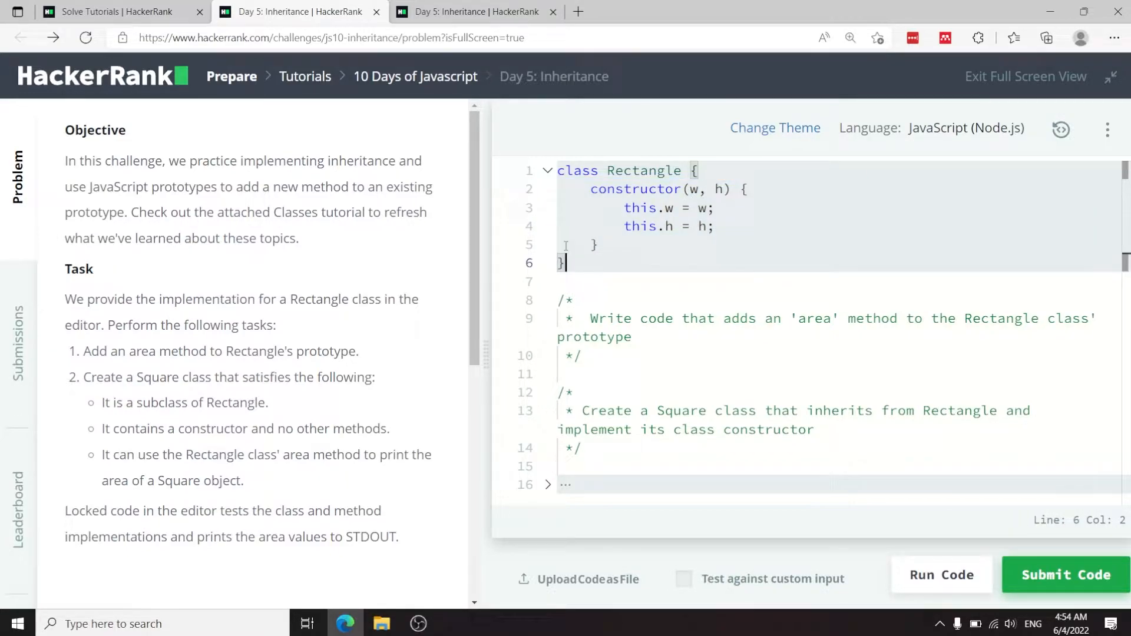
click(649, 208)
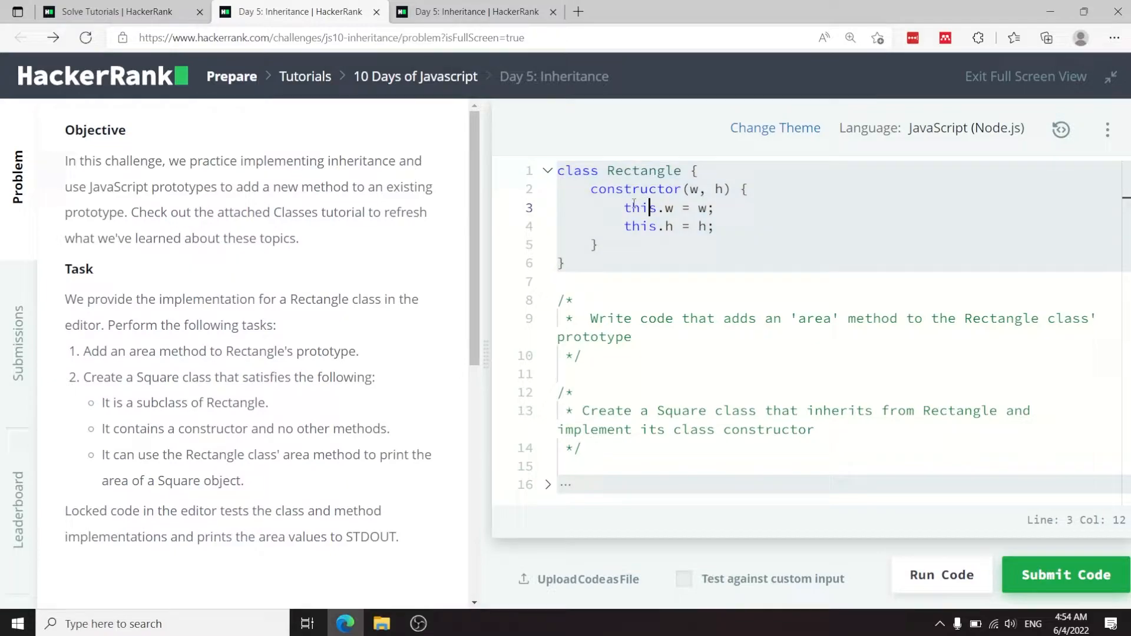
click(722, 189)
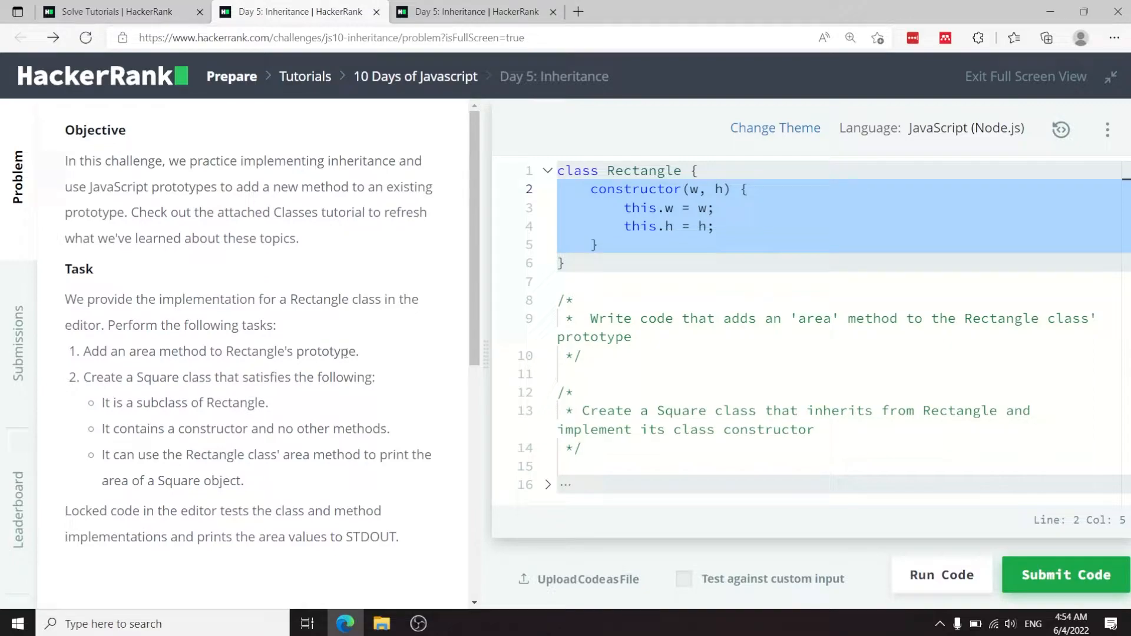
Step: Read through the task requirements for the area method and the Square subclass
drag(84, 352, 336, 351)
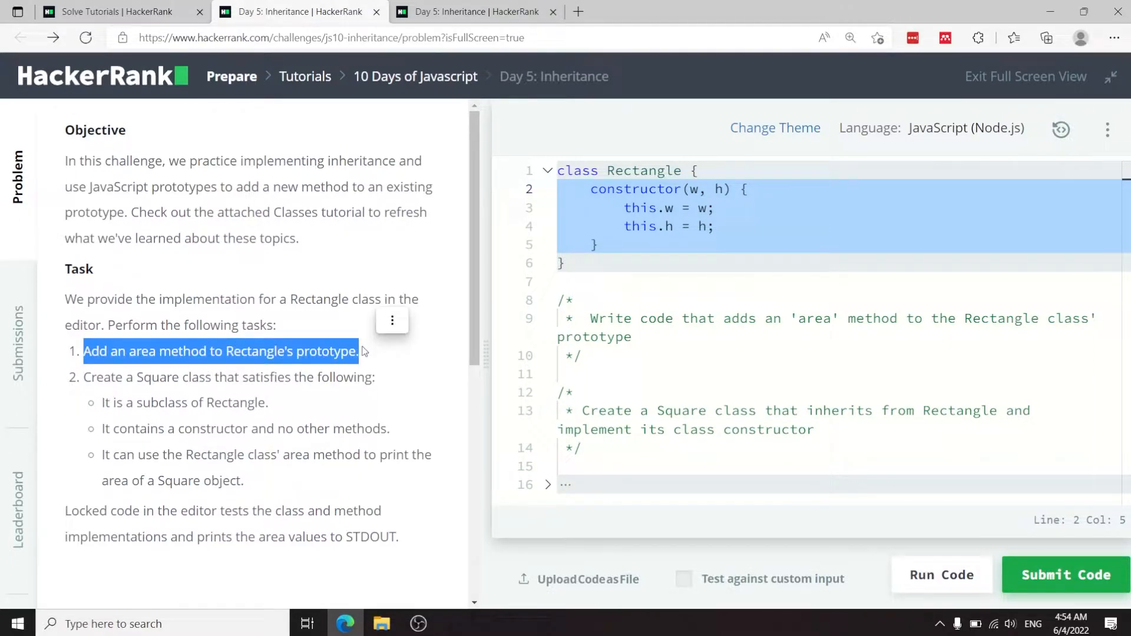
click(325, 339)
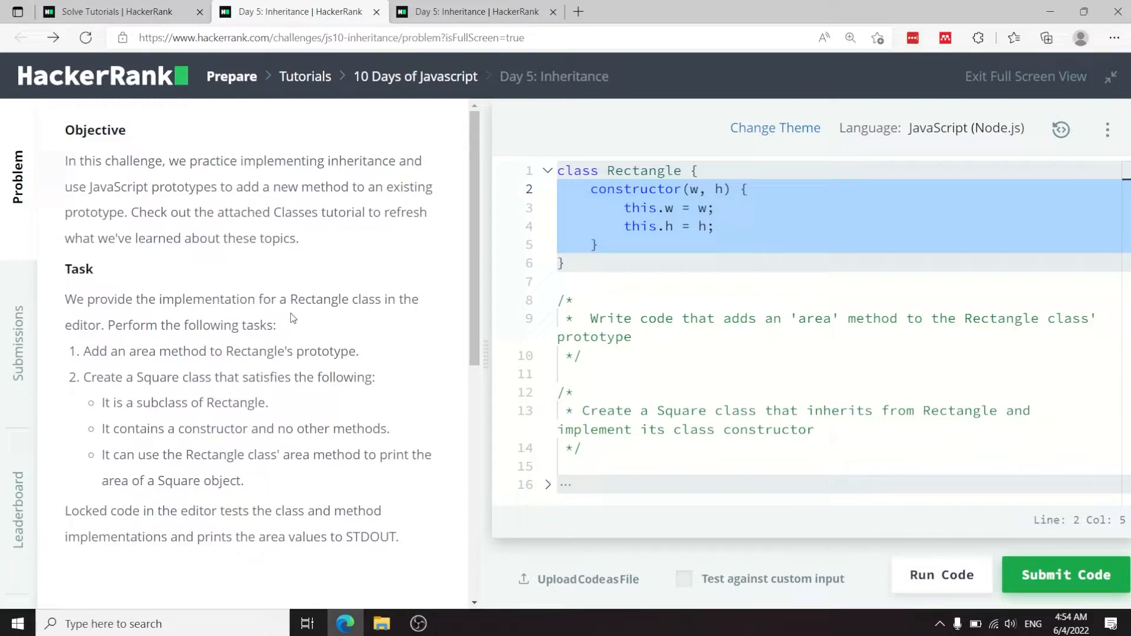
mouse_move(303, 343)
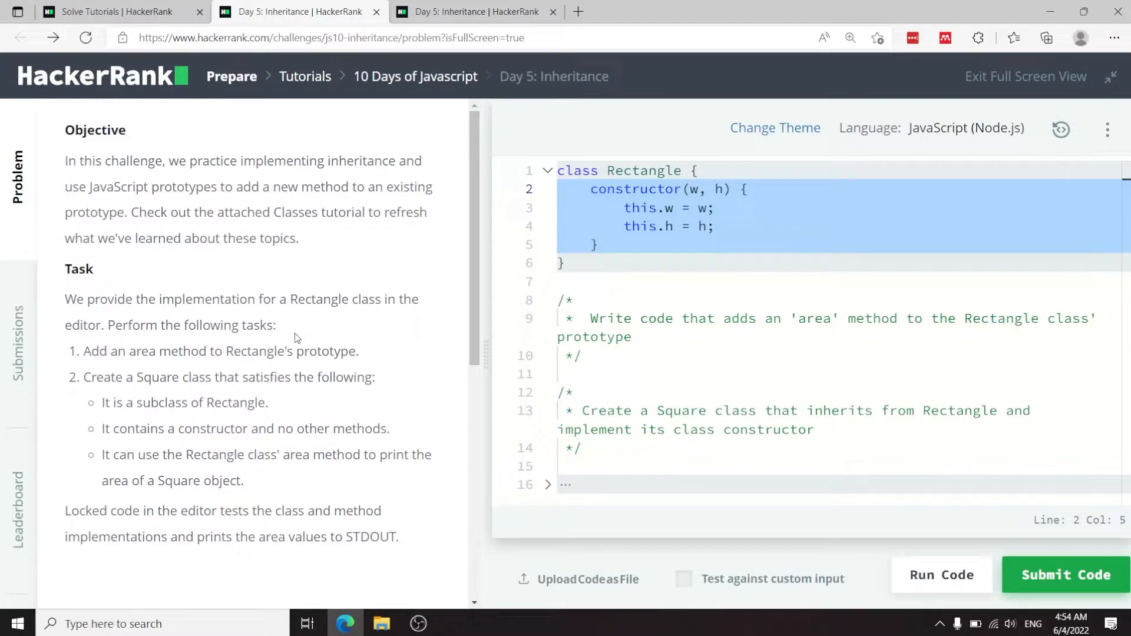
mouse_move(249, 370)
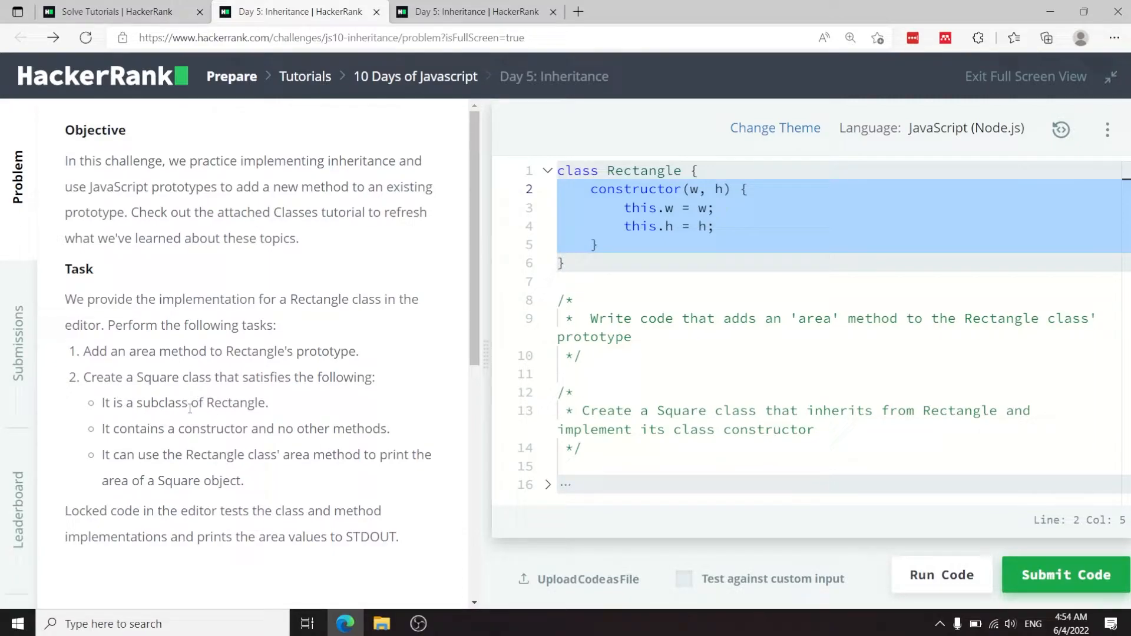
drag(85, 377, 258, 455)
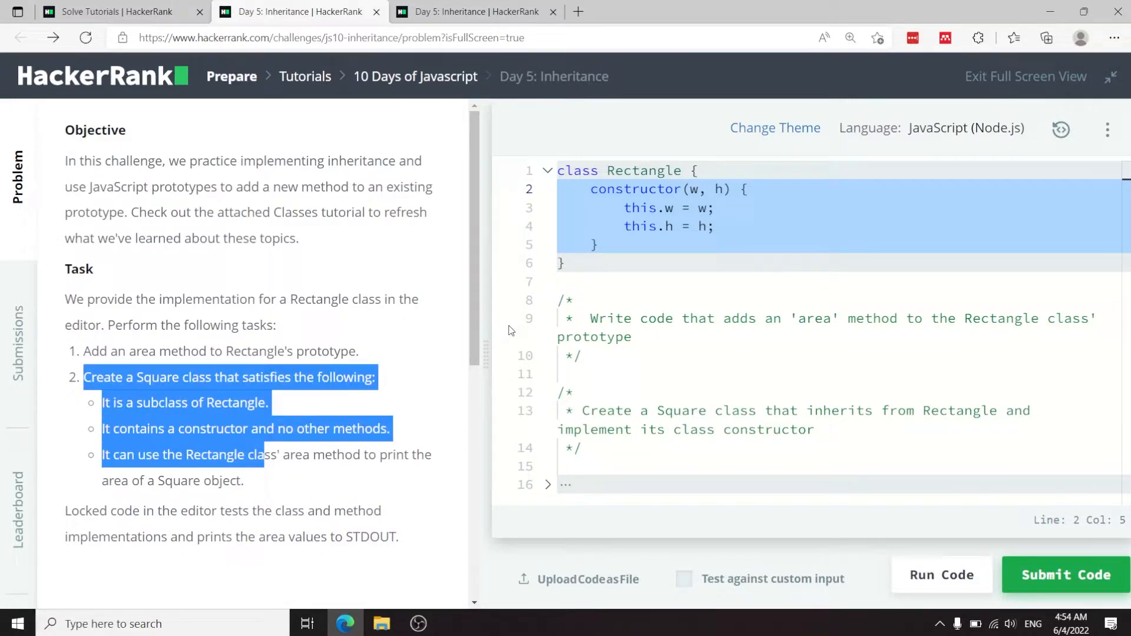
click(577, 170)
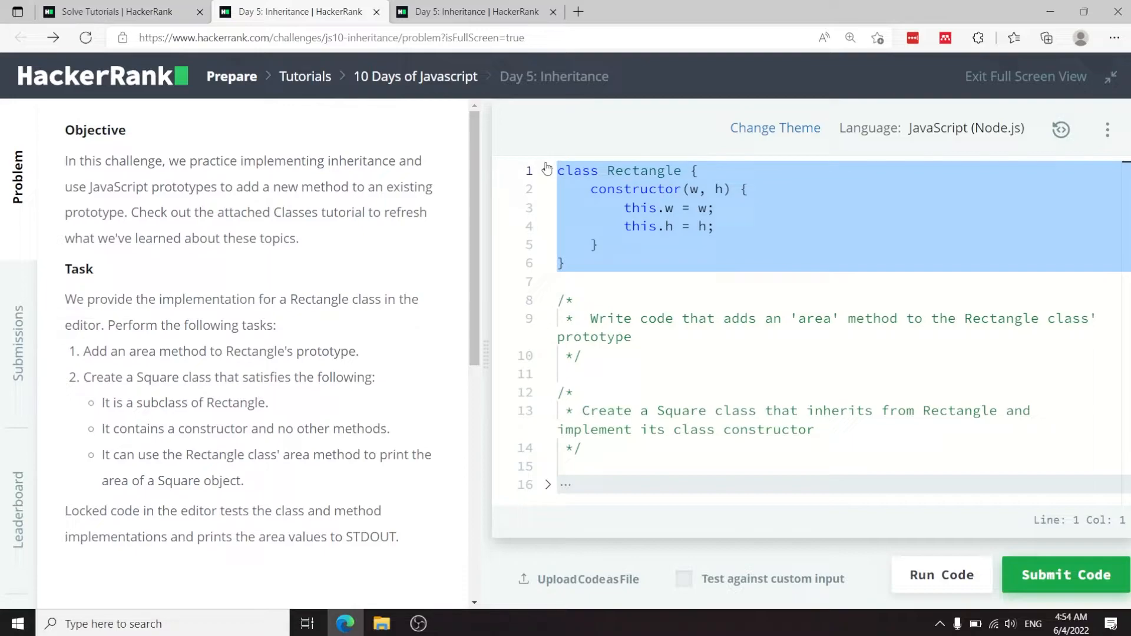
mouse_move(547, 173)
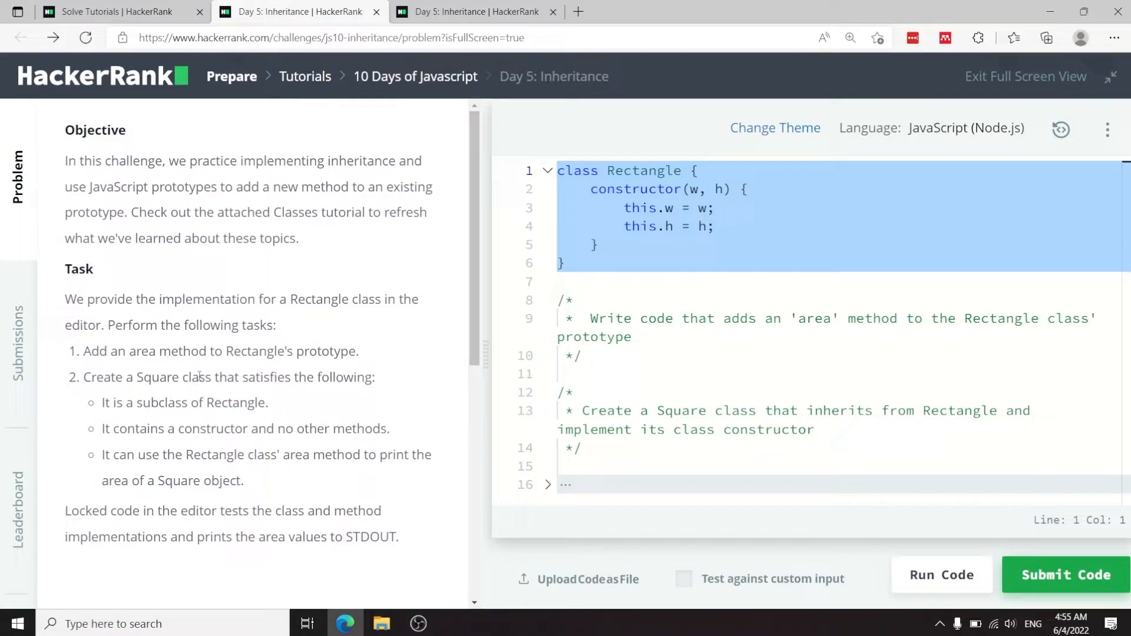
mouse_move(227, 444)
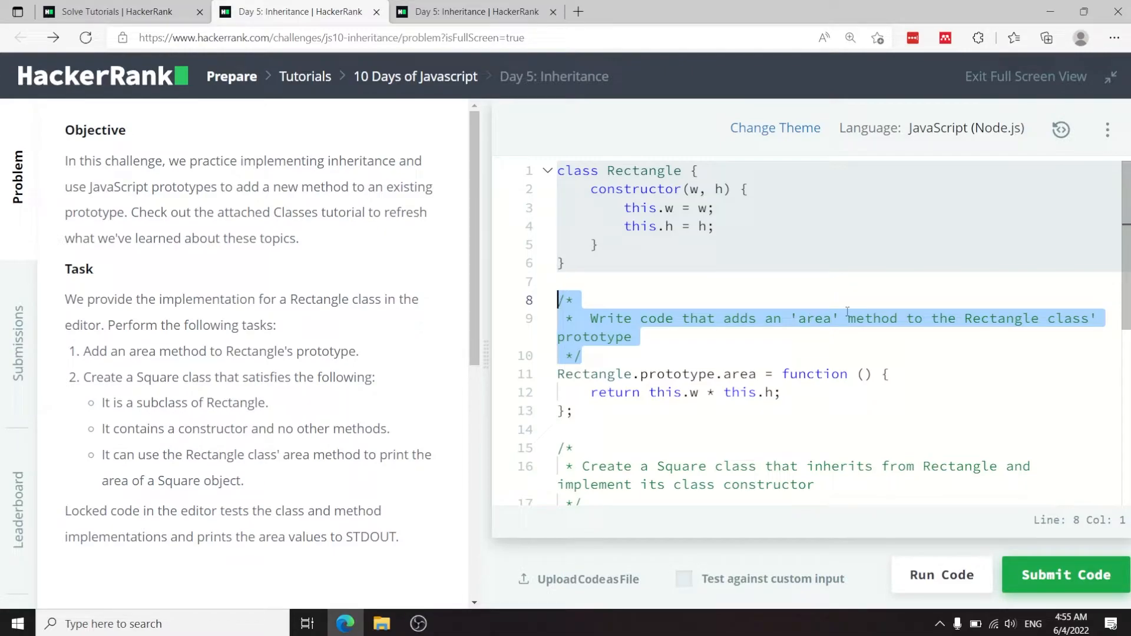
click(609, 391)
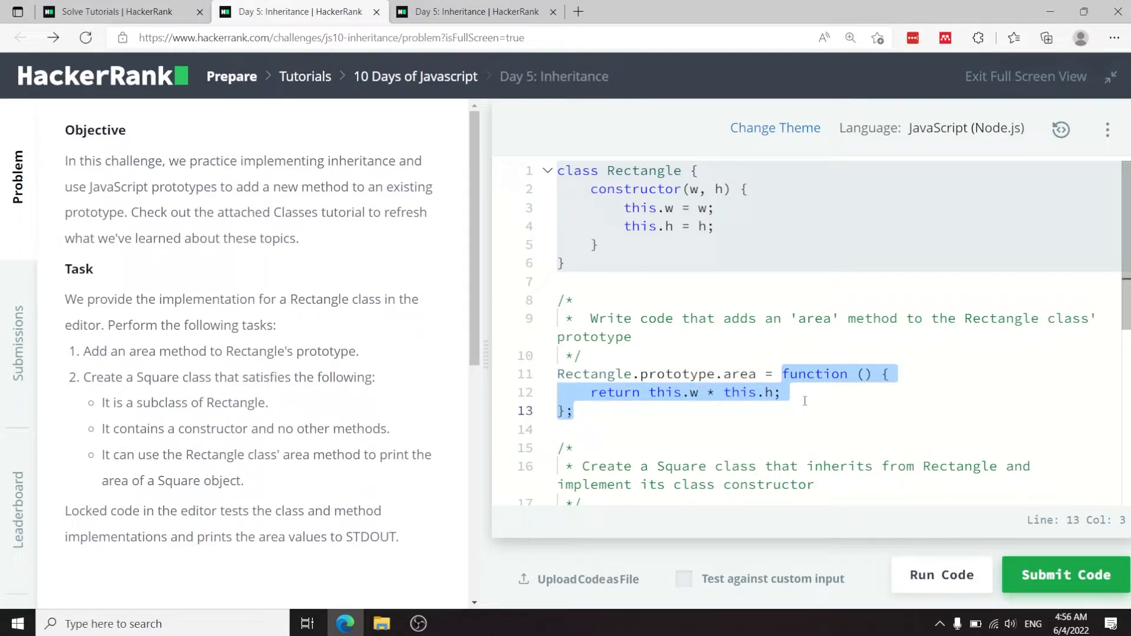
click(649, 391)
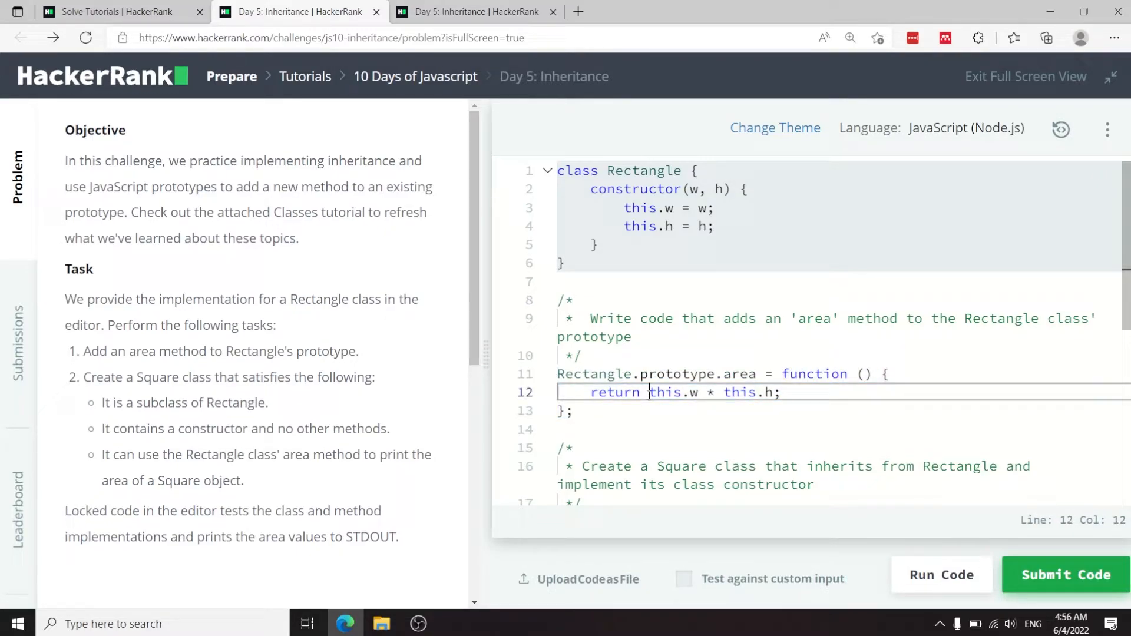
drag(648, 391, 780, 392)
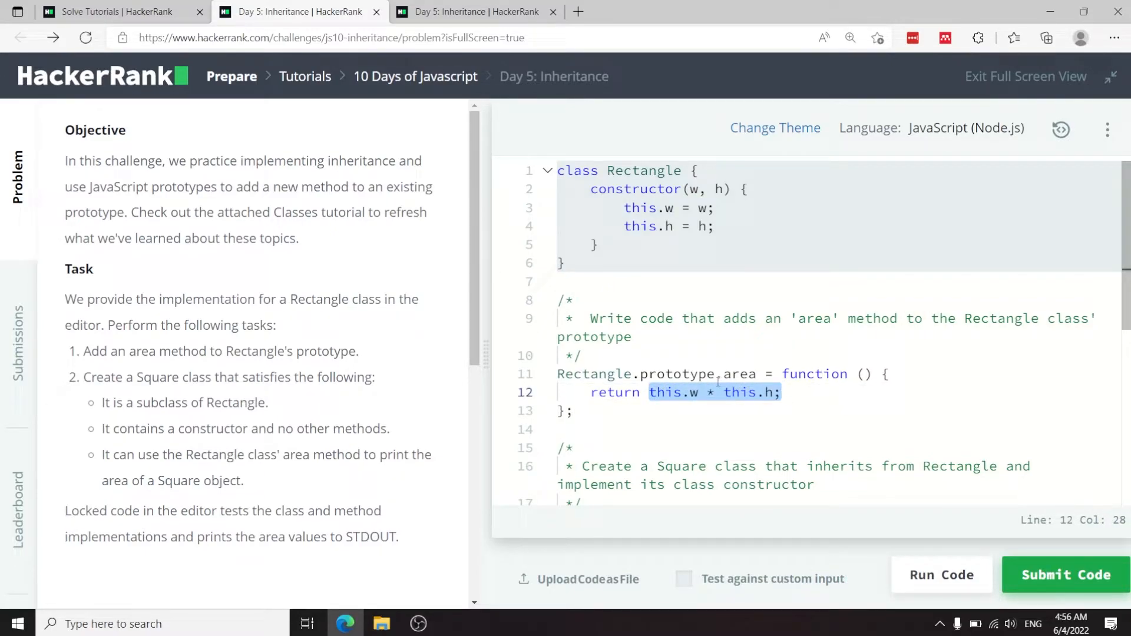
mouse_move(615, 406)
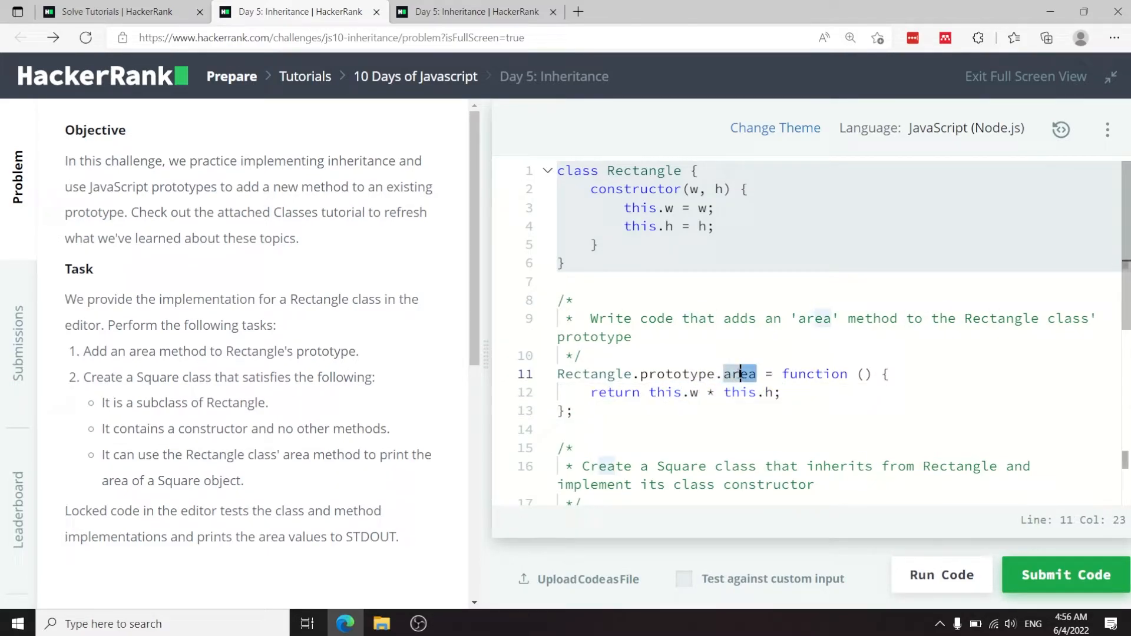
scroll(down, 3)
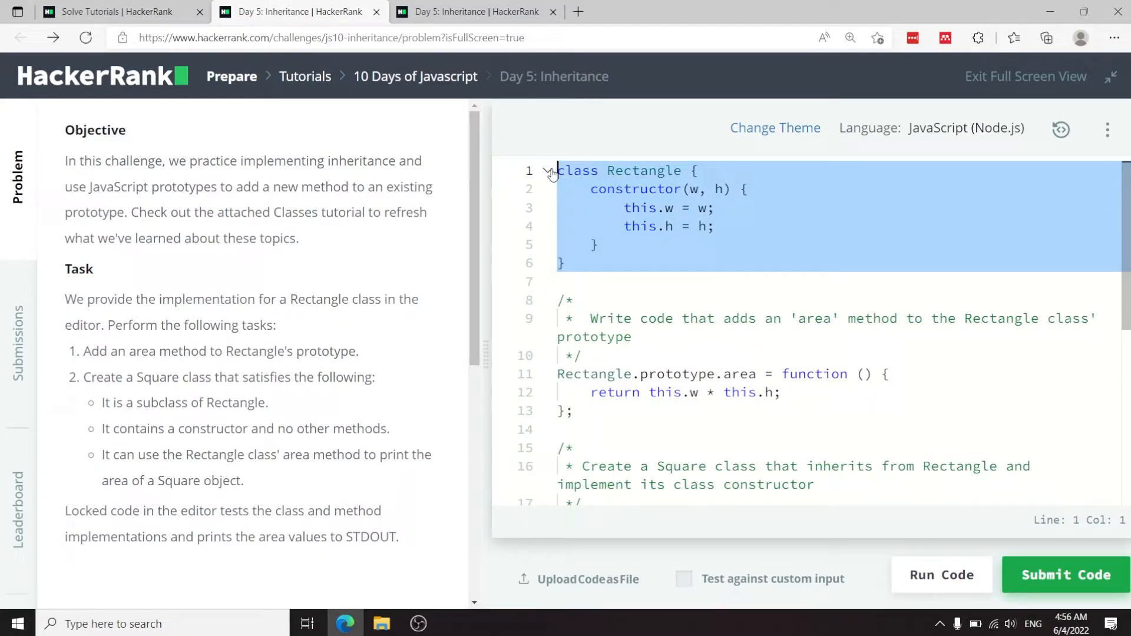
scroll(down, 3)
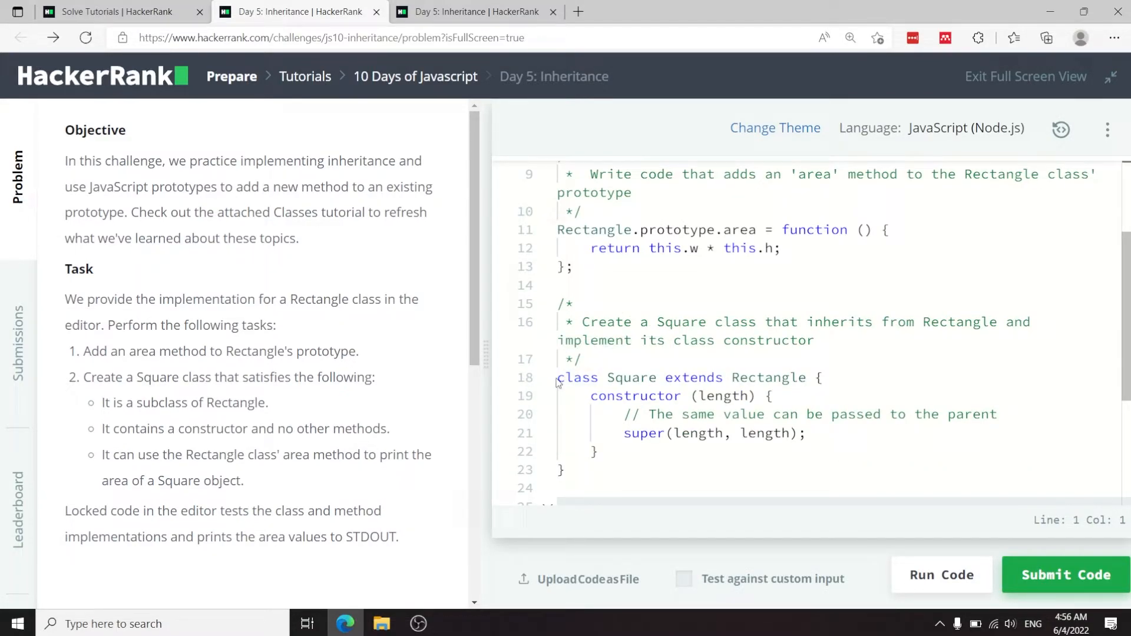
drag(557, 377, 663, 377)
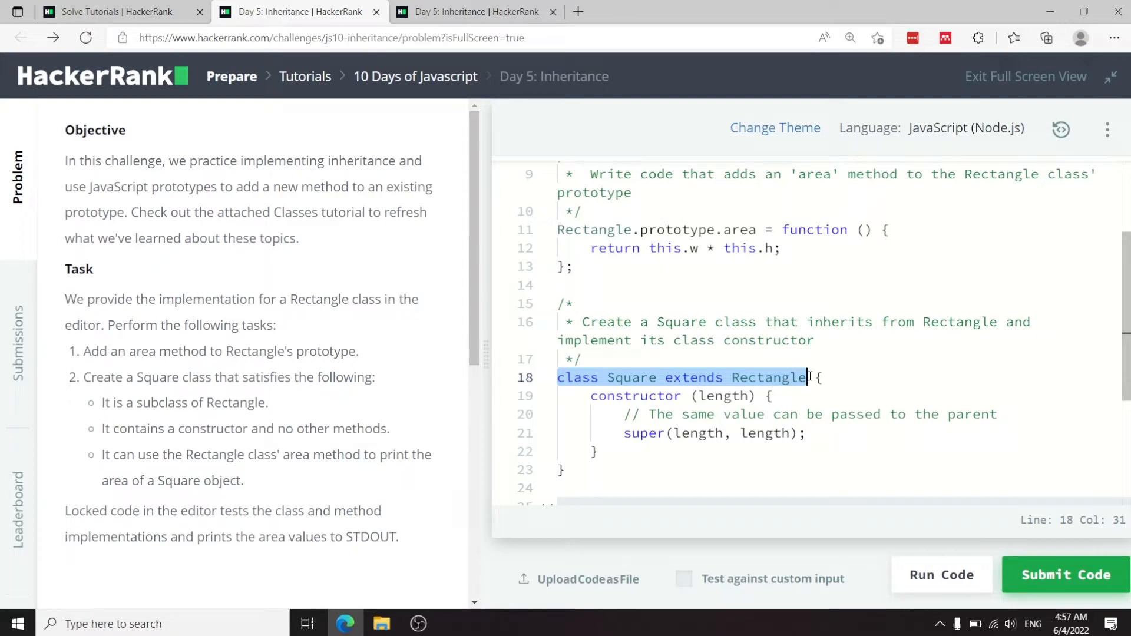
click(608, 414)
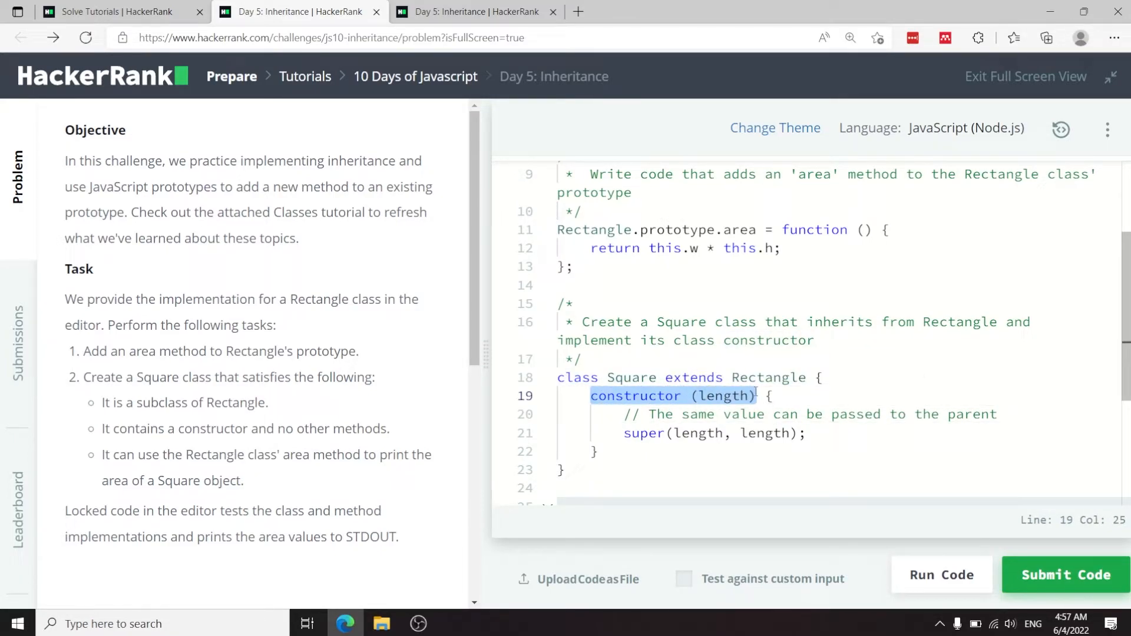
click(700, 413)
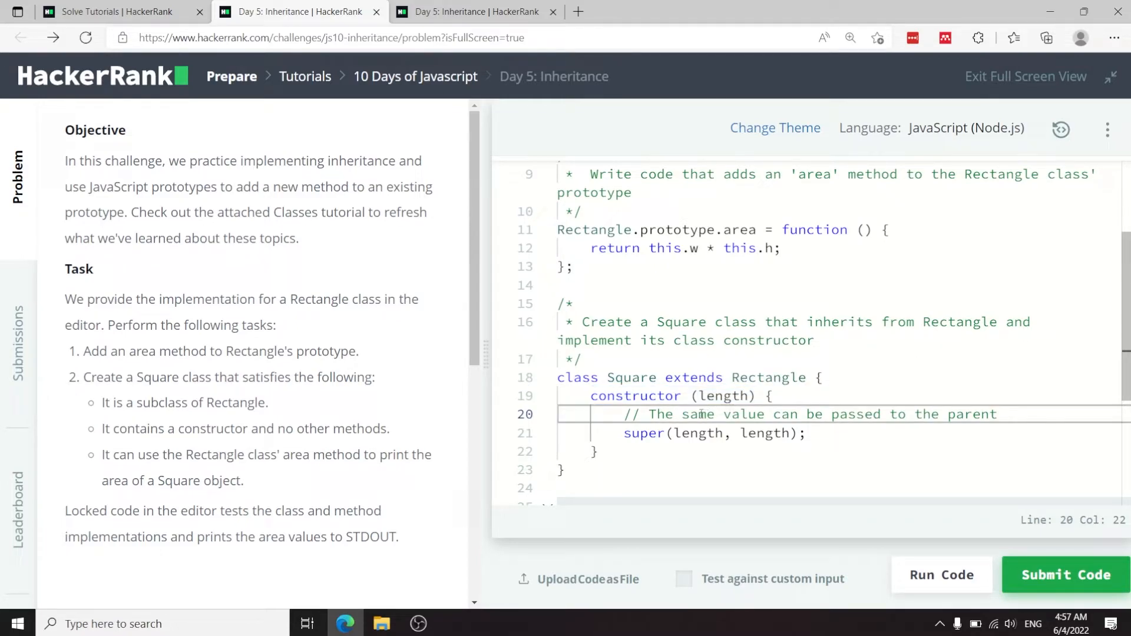
scroll(down, 3)
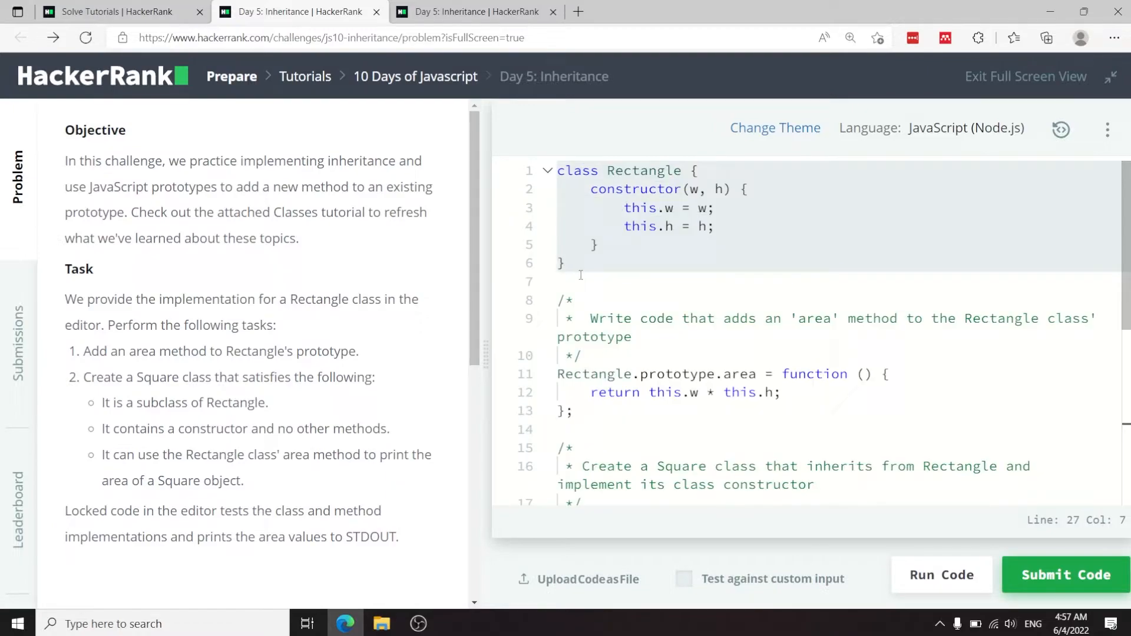
scroll(down, 3)
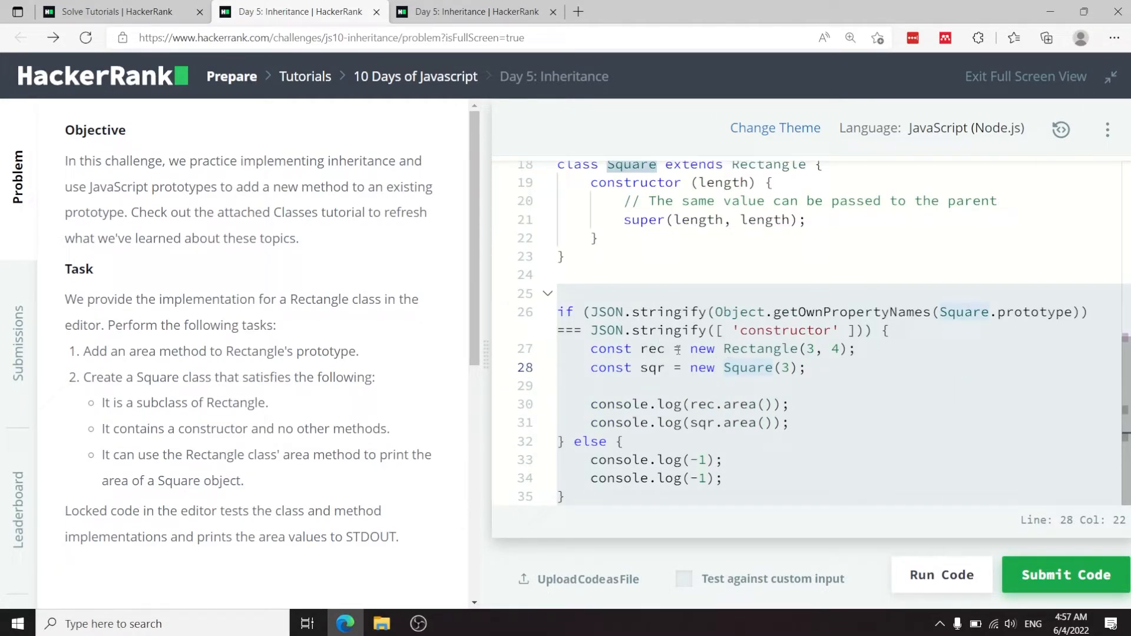
click(836, 349)
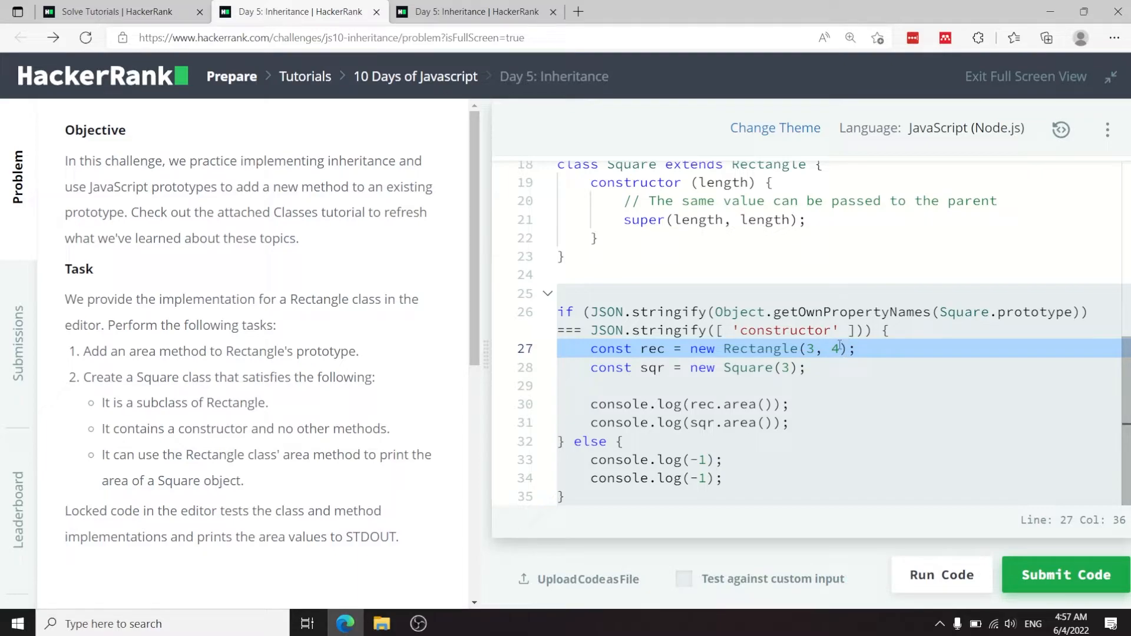
click(751, 367)
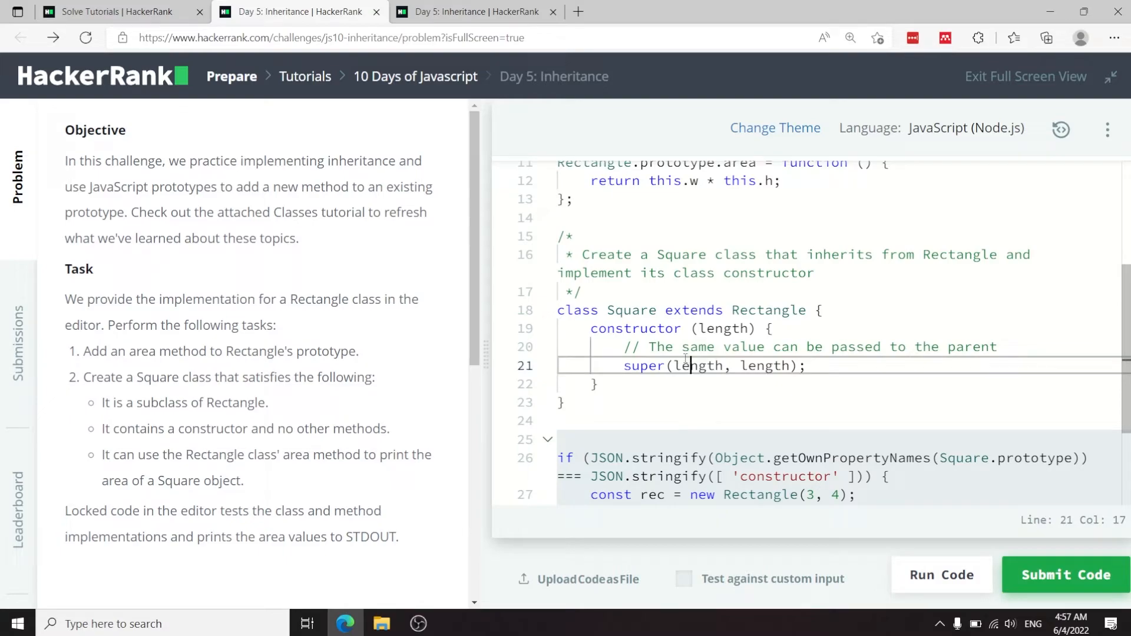
double_click(722, 328)
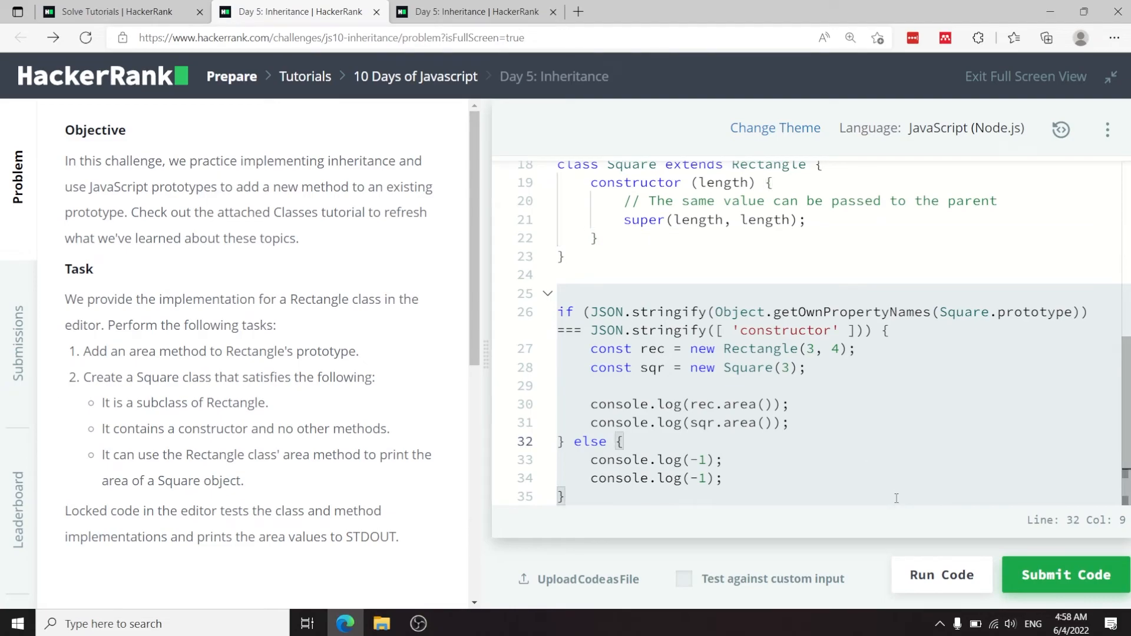
Step: Run the code and confirm Test case 0 reports Success
click(941, 575)
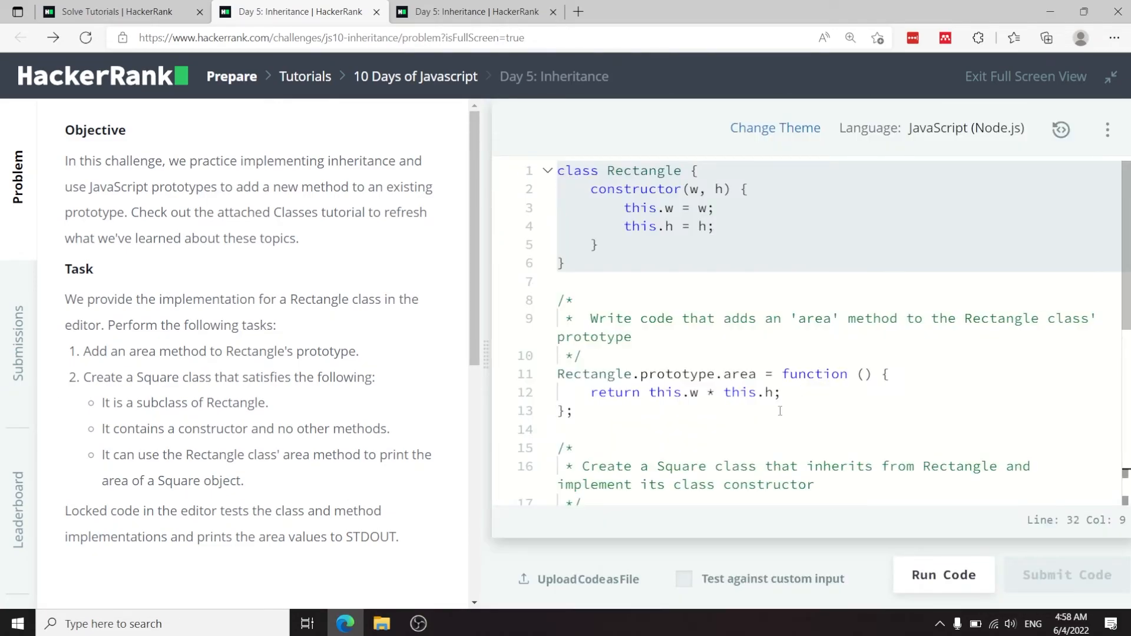
click(941, 574)
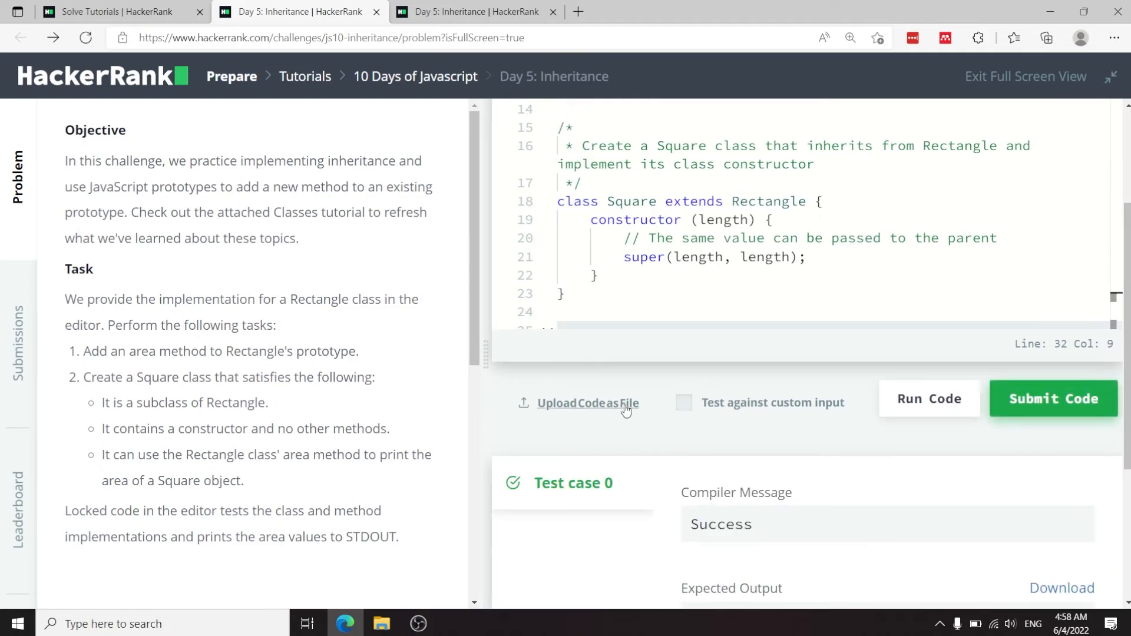
scroll(down, 3)
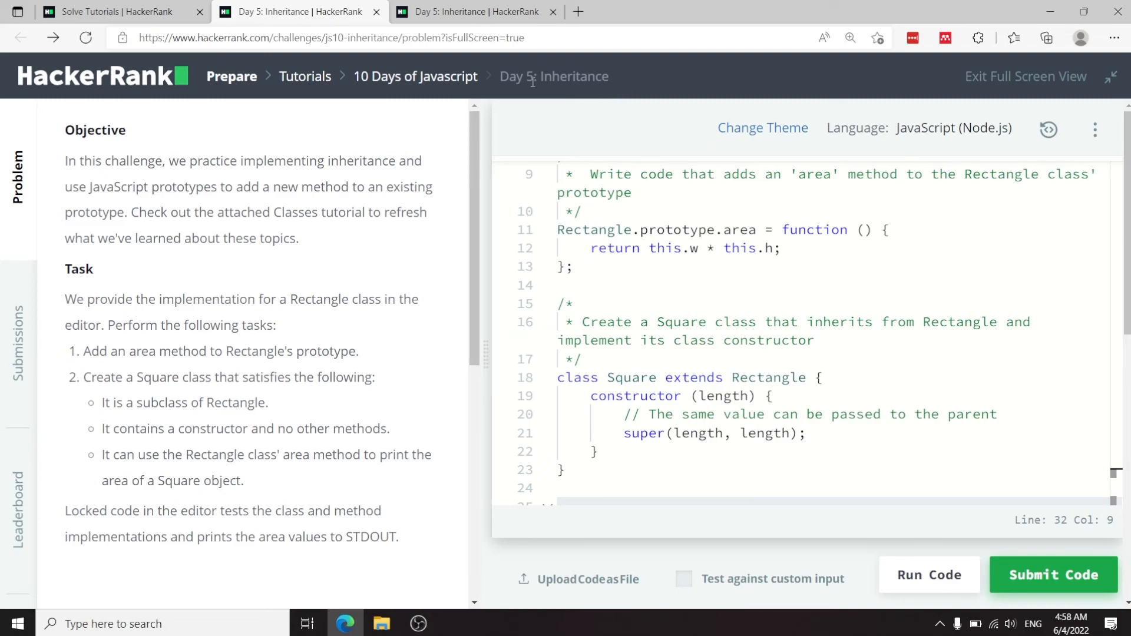
mouse_move(415, 97)
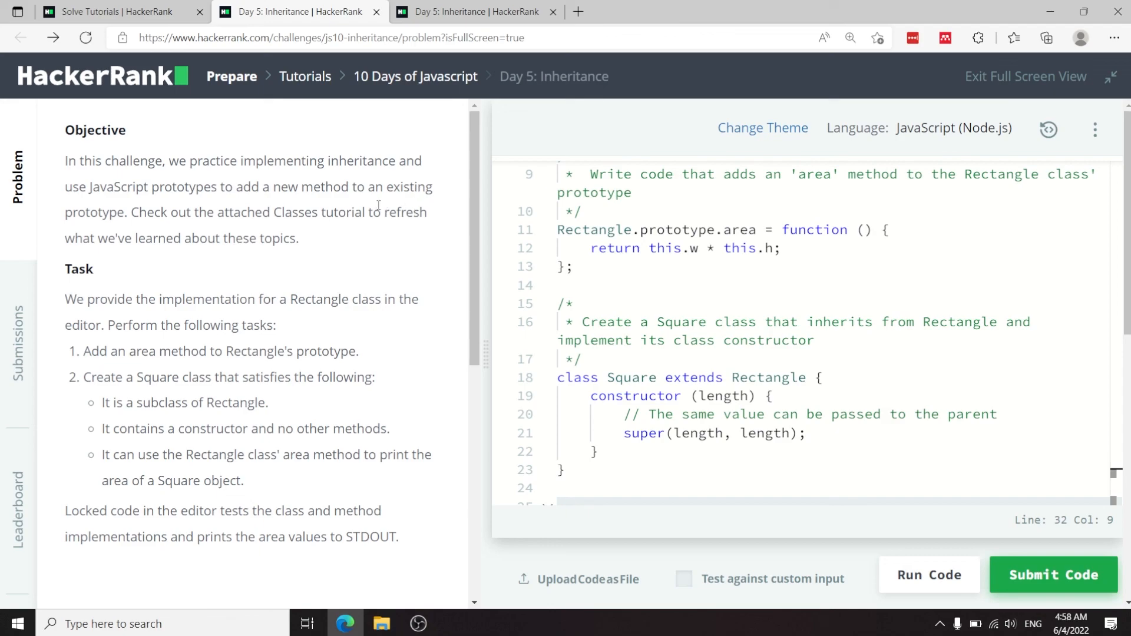
mouse_move(421, 182)
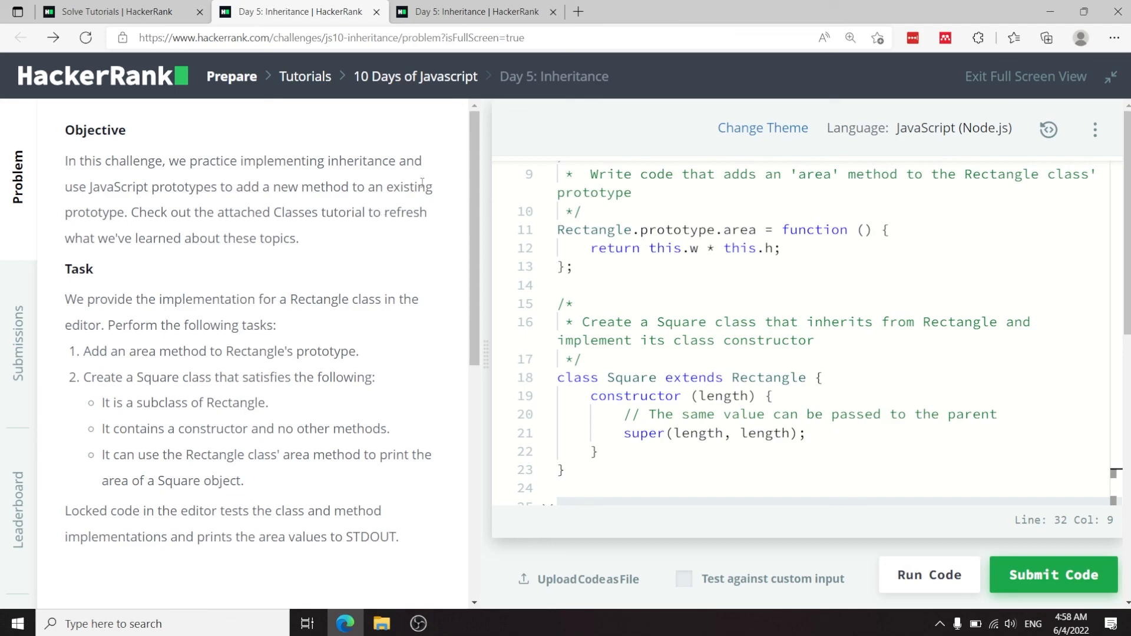